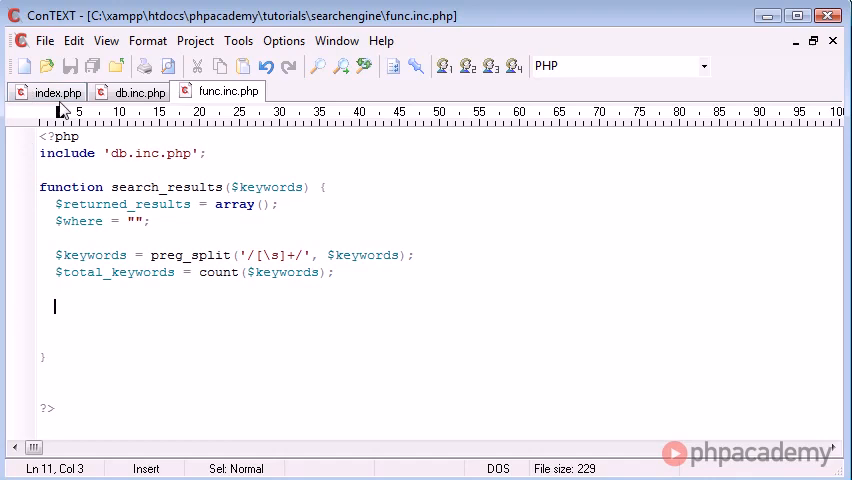
Step: After checking index.php's call, write foreach($keywords as $key=>$keyword) { } in search_results
left_click(46, 91)
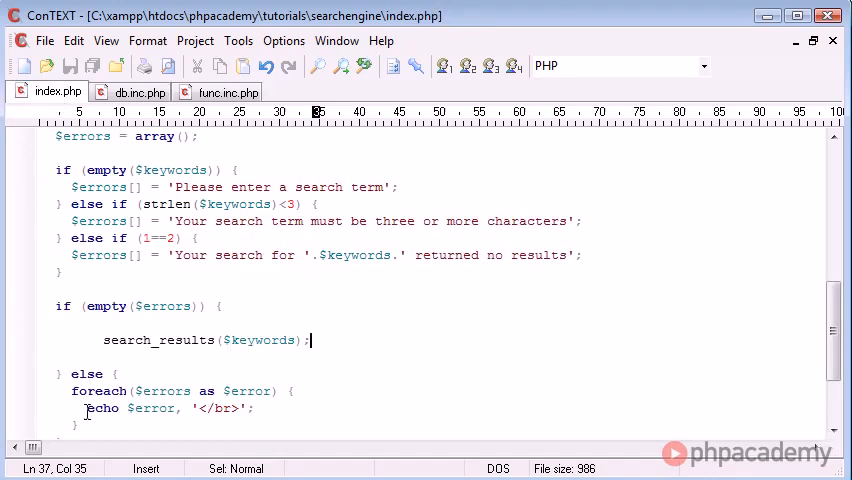
mouse_move(228, 92)
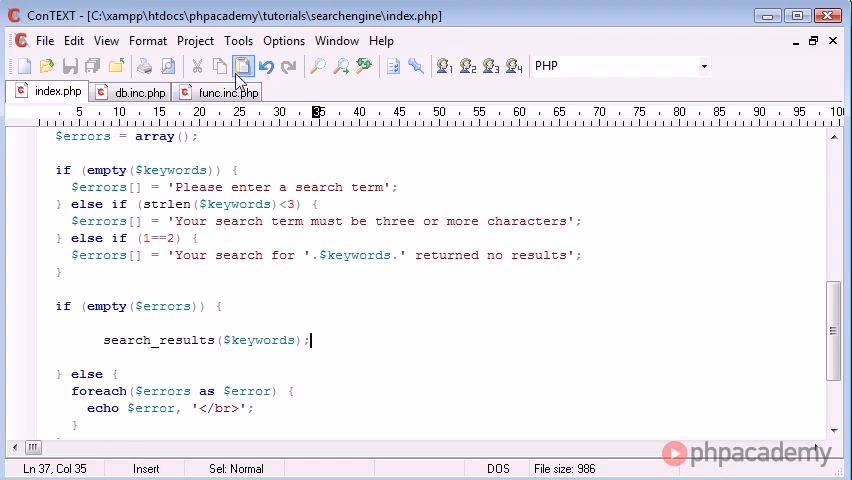
left_click(222, 91)
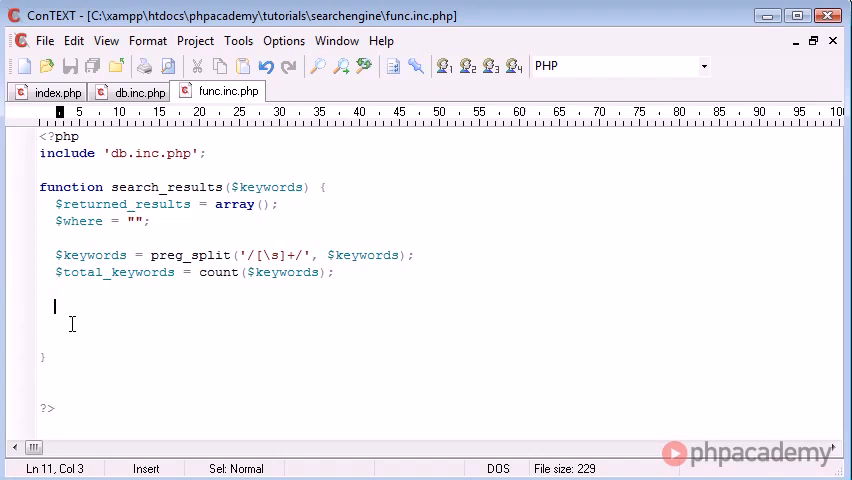
type("fore")
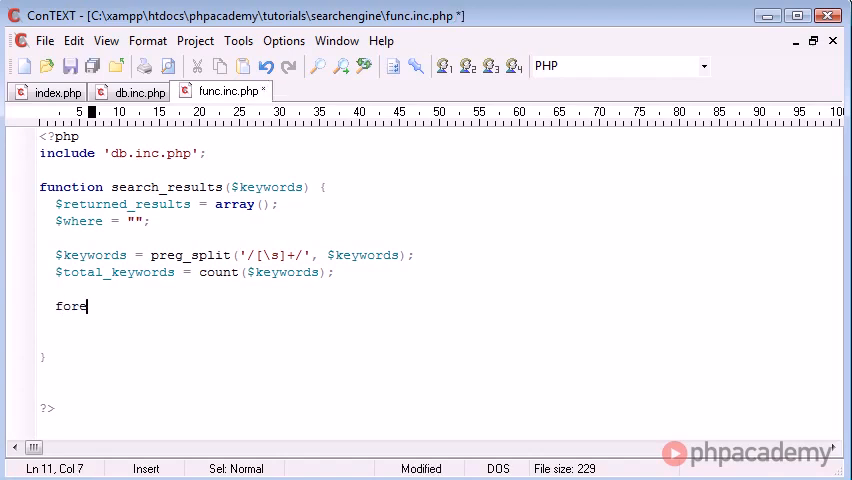
type("ach($")
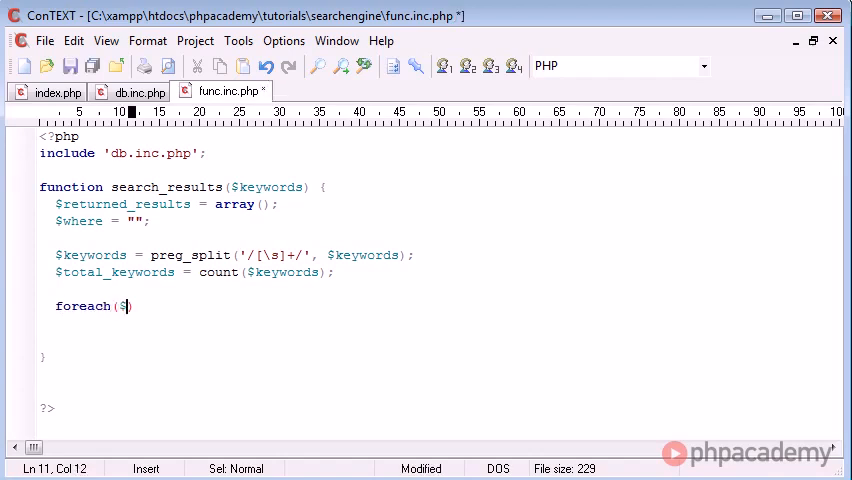
type("keywords as")
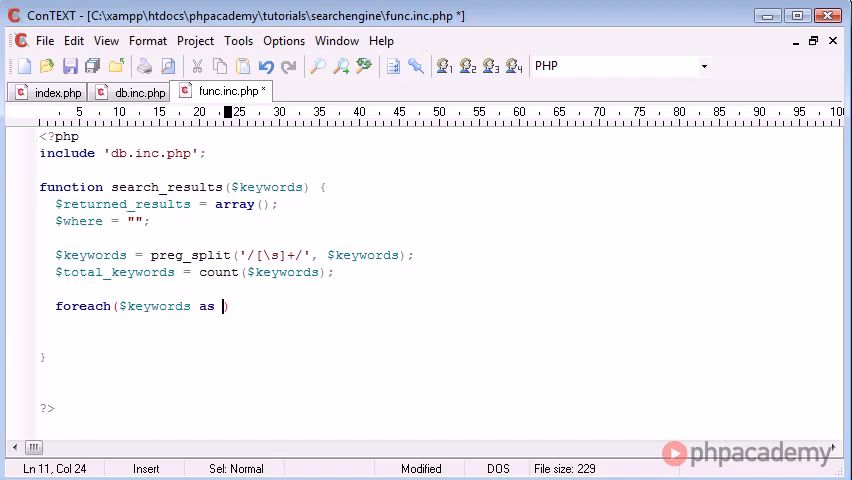
type("$key")
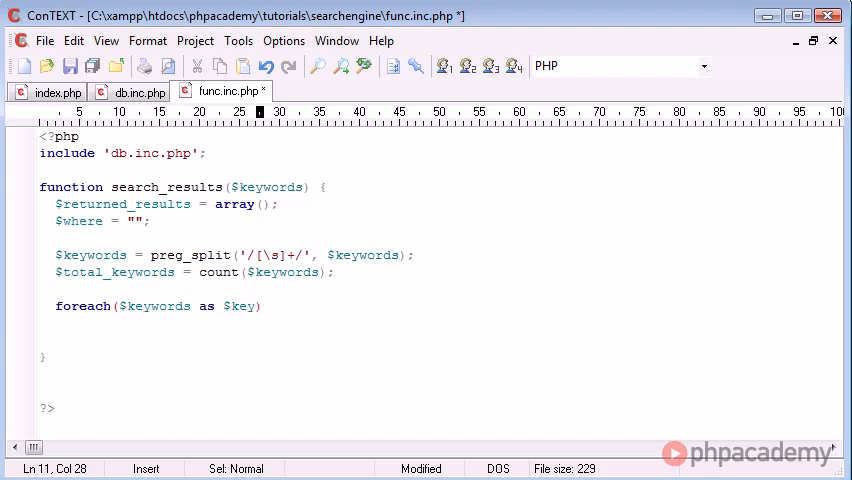
type("=>")
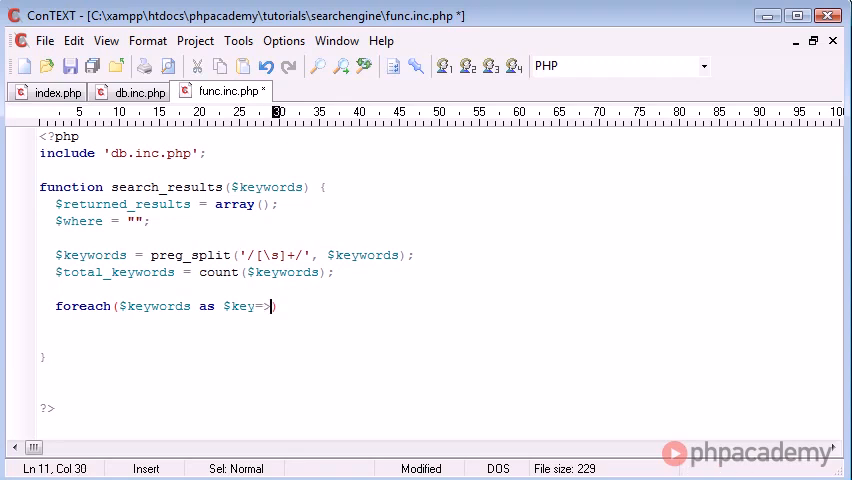
type("$keyword")
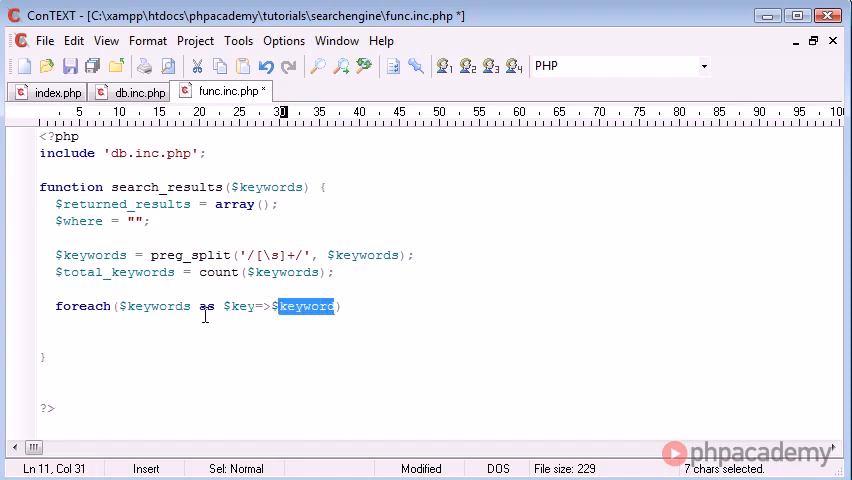
mouse_move(245, 306)
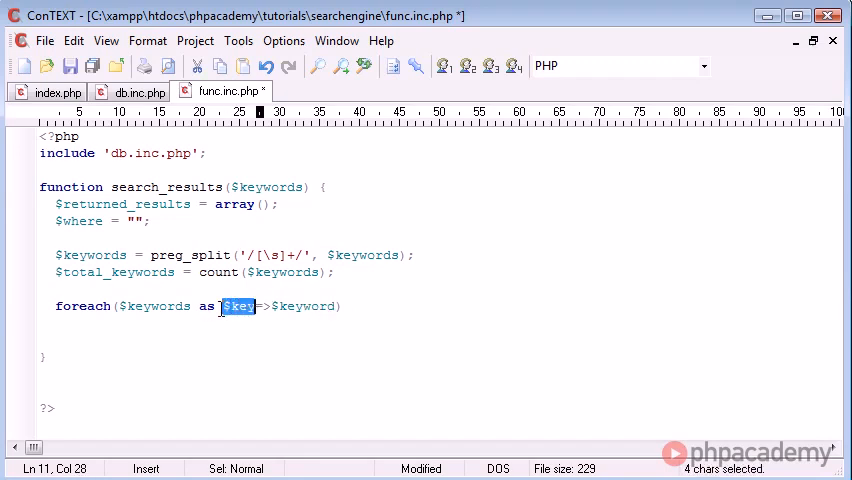
double_click(304, 306)
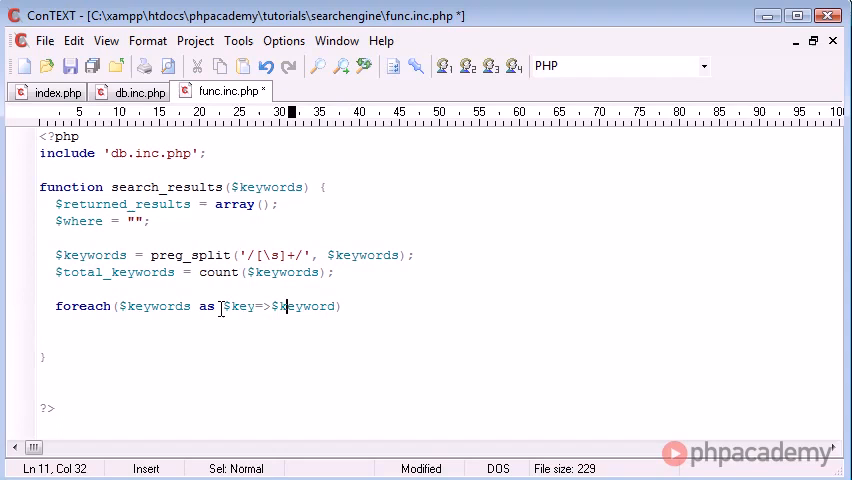
key("shift+Left")
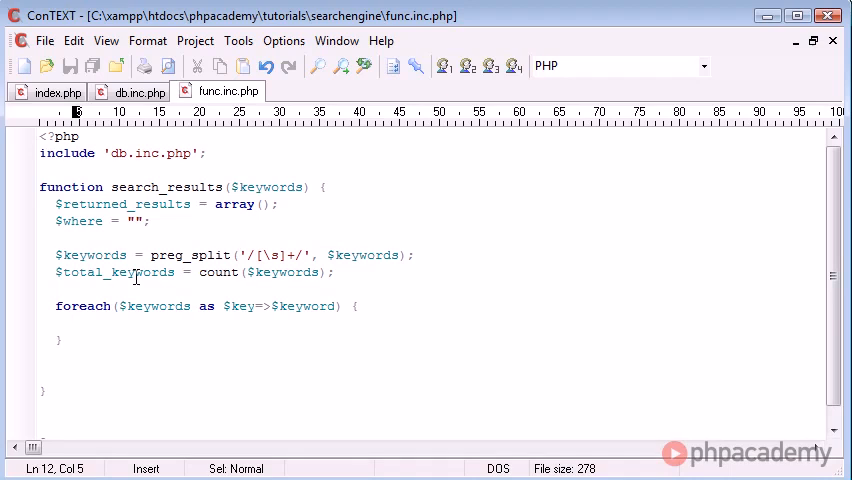
Step: Type $where .= "`keywords` LIKE '%$keyword%'"; inside the loop and save
type("$where .=")
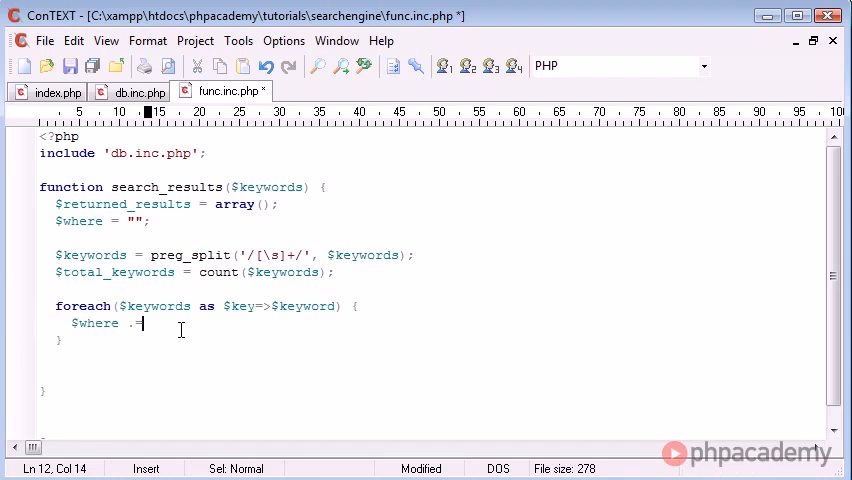
type("\"\";")
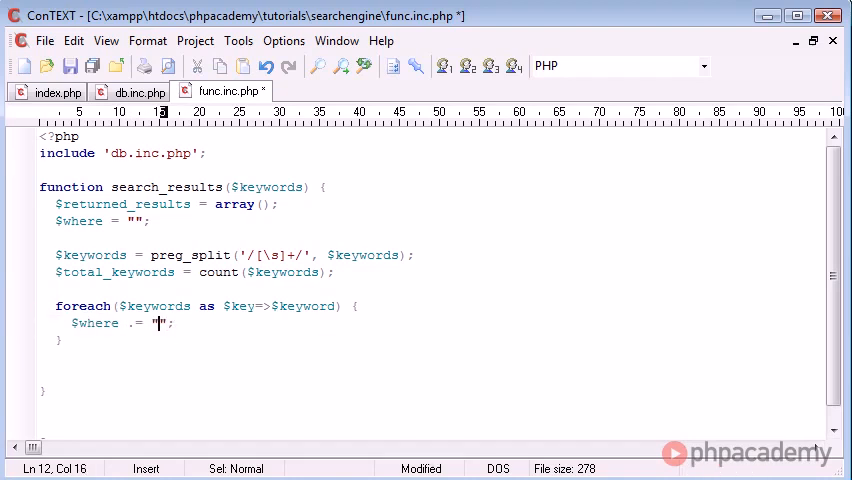
key("ctrl+s")
type("`keywords` LIKE ")
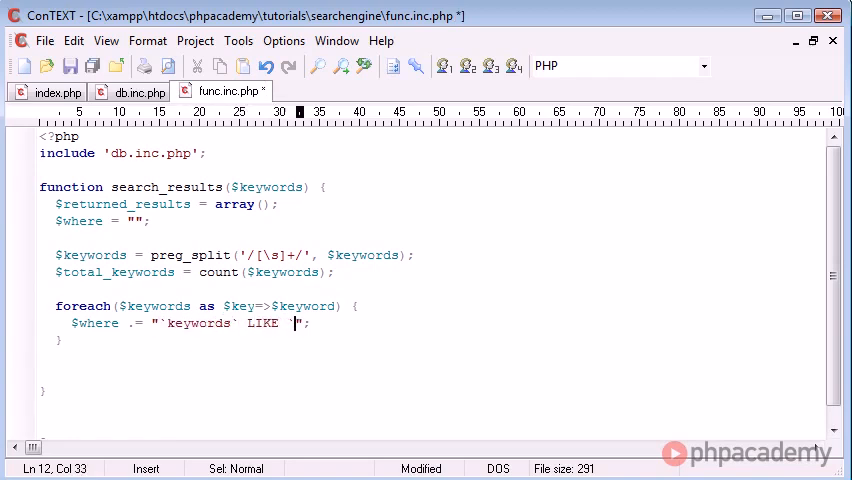
type("'")
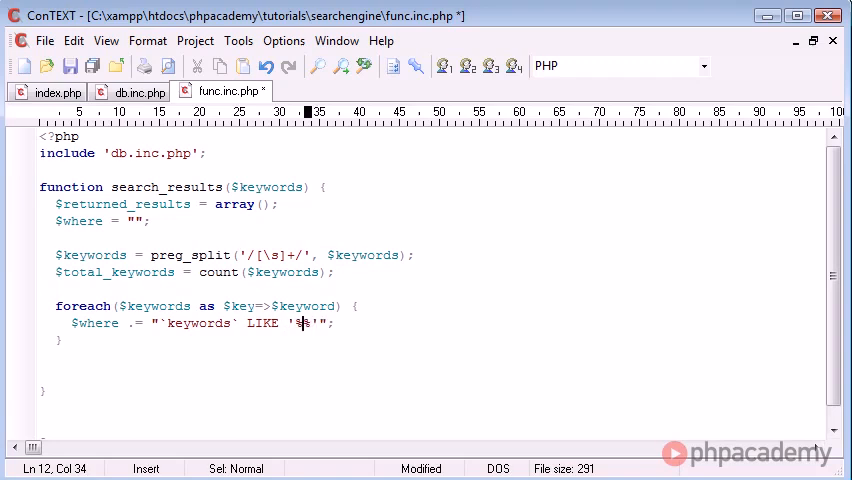
type("$keyword%")
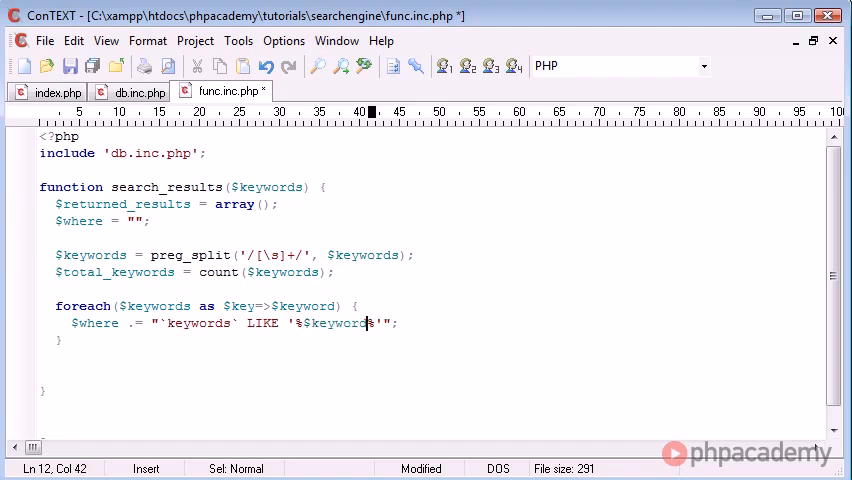
Step: Highlight the %$keyword% wildcard and LIKE operator in the new line to explain them
double_click(318, 305)
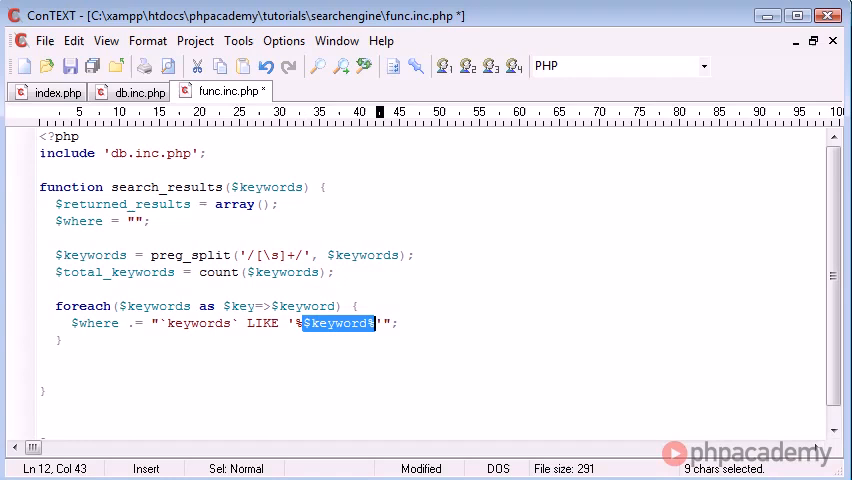
key("shift+Left")
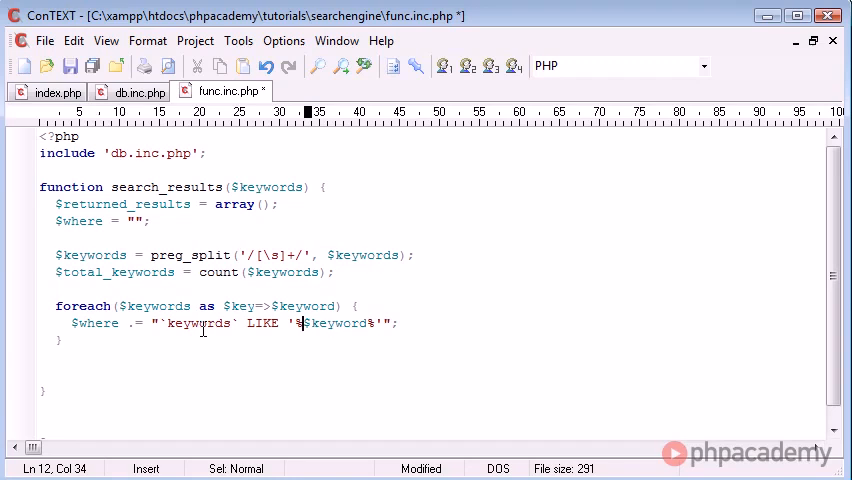
left_click_drag(300, 323, 312, 323)
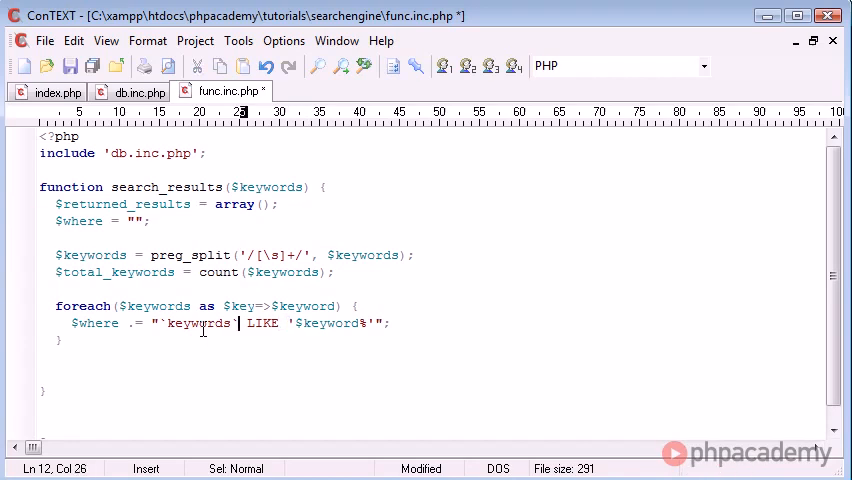
double_click(262, 323)
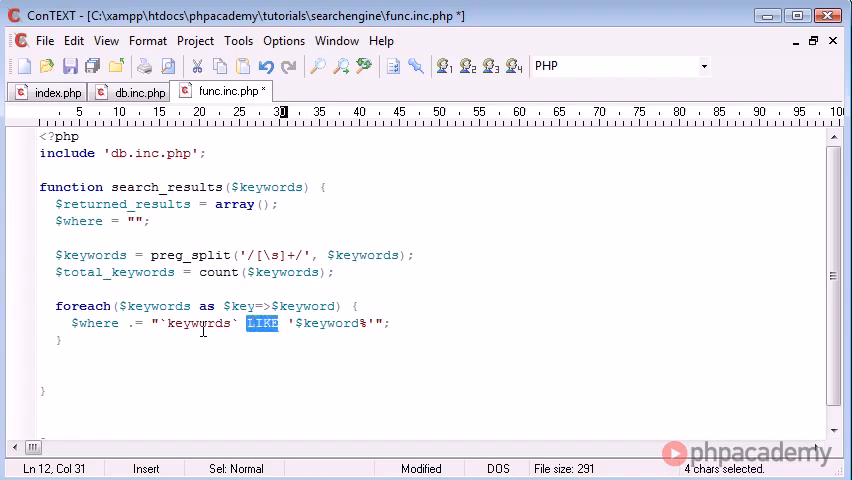
left_click(242, 323)
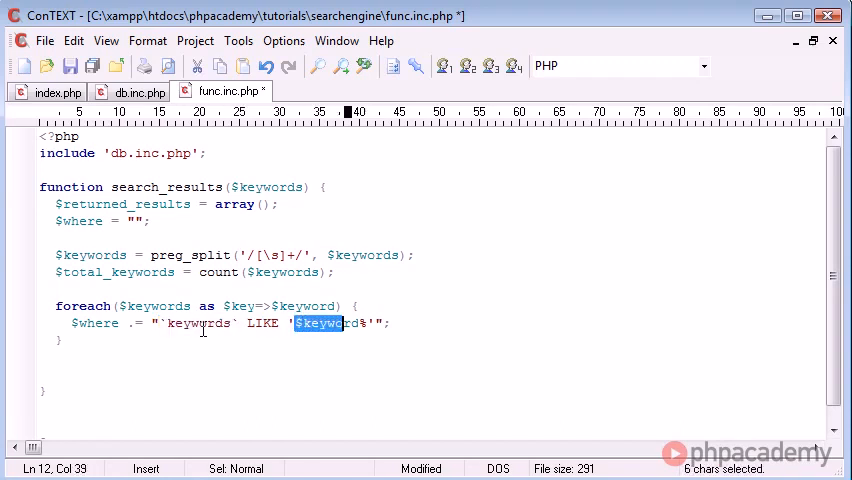
type("fla")
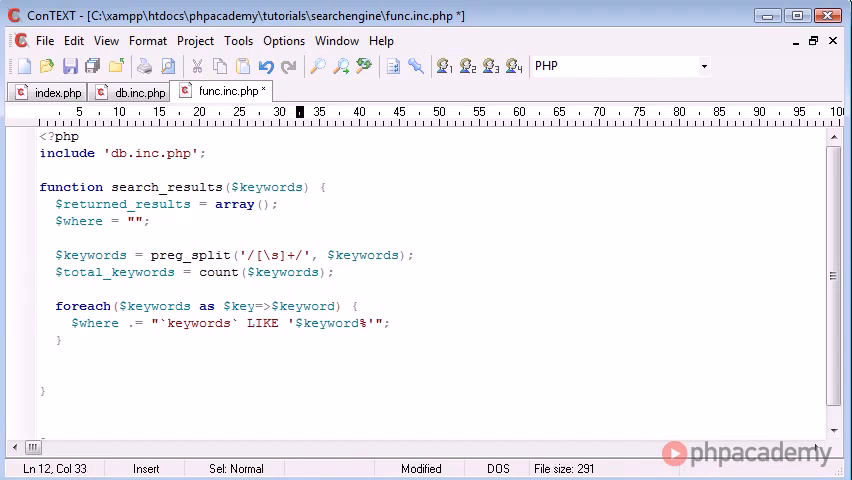
double_click(326, 322)
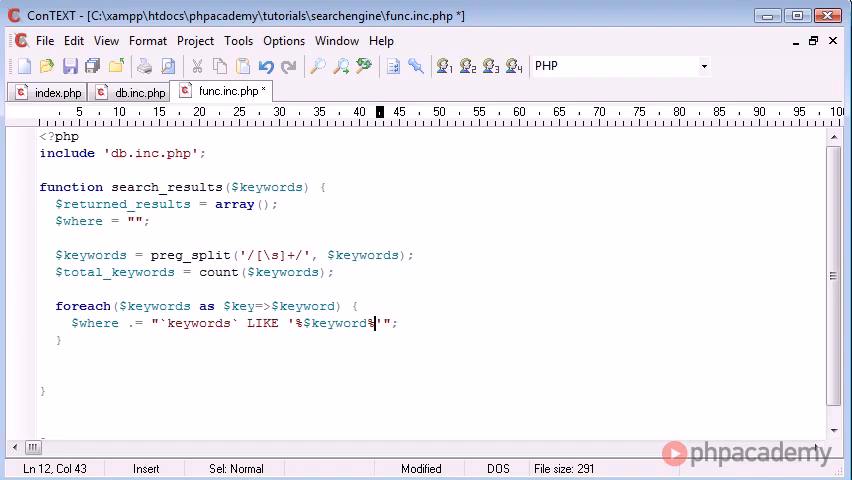
key("shift+Left")
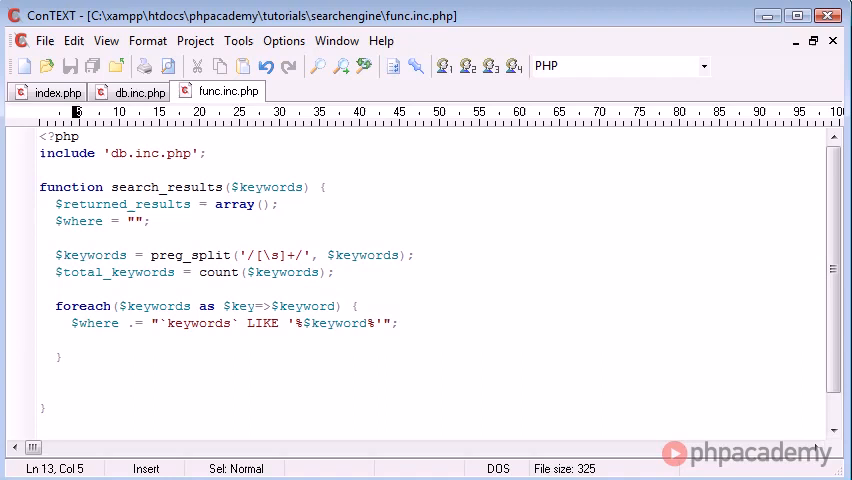
Step: Write if ($key != ($total_keywords - 1)) inside the loop and open its block
type("if ($key !=")
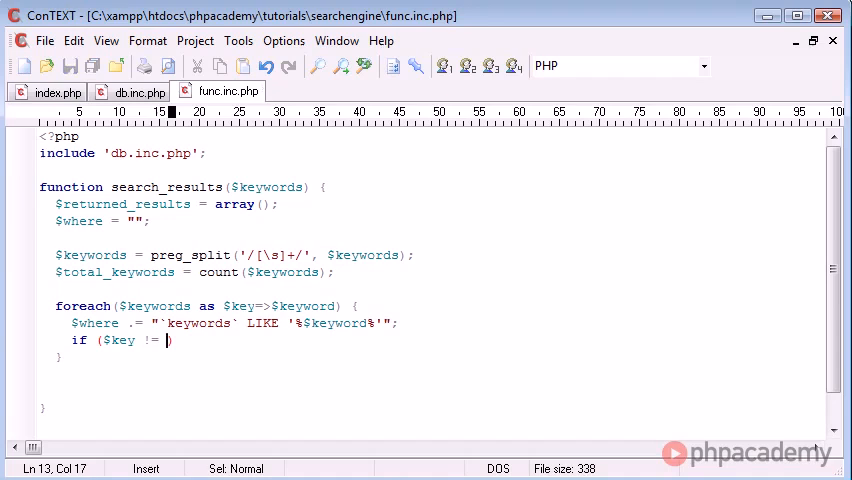
type("$total_keywords")
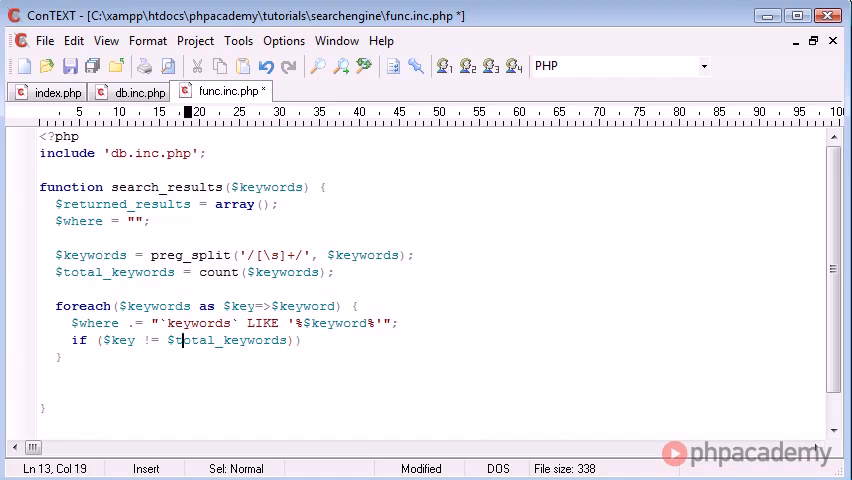
type("($total_keywords-1")
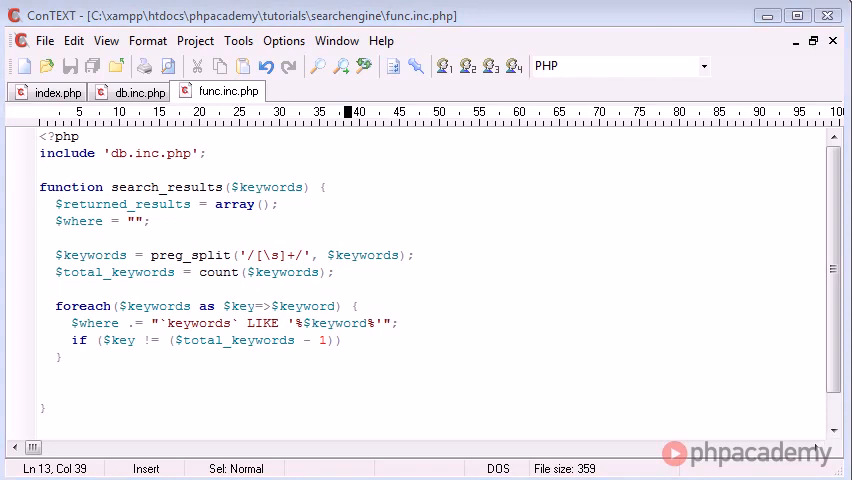
mouse_move(391, 385)
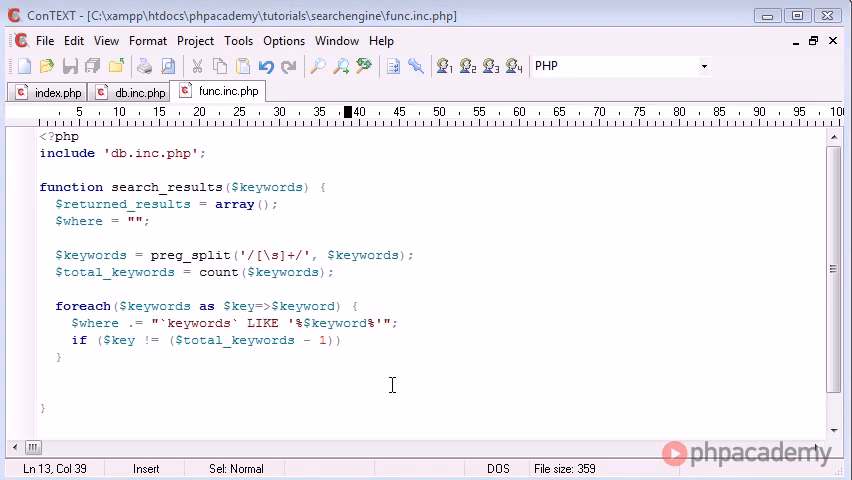
type("fl")
type(" {")
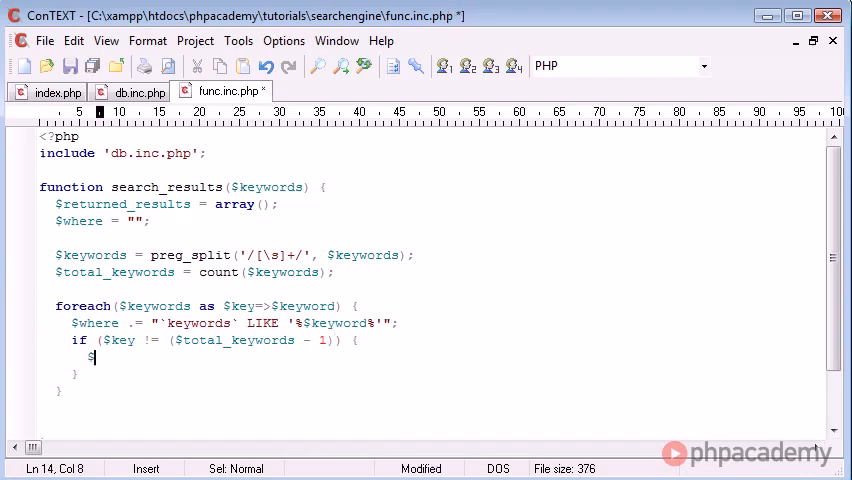
Step: Append " AND " to $where in the if block, and echo $where after the loop
type("$where .=")
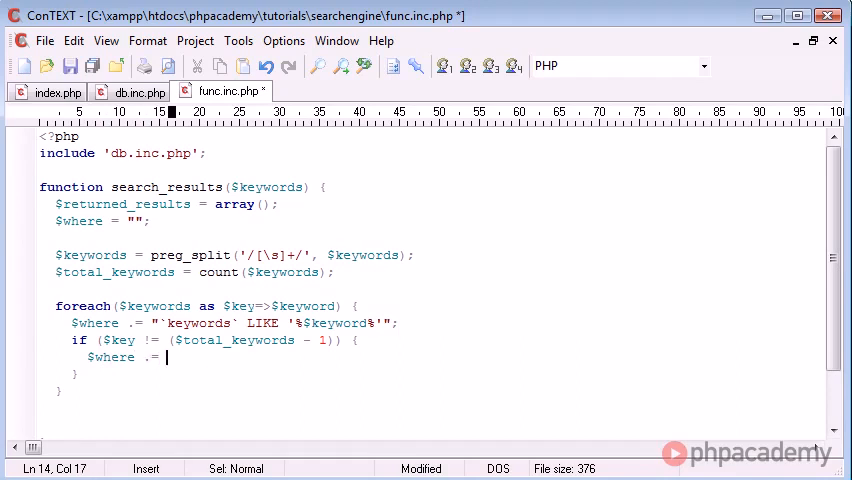
type("\"\";")
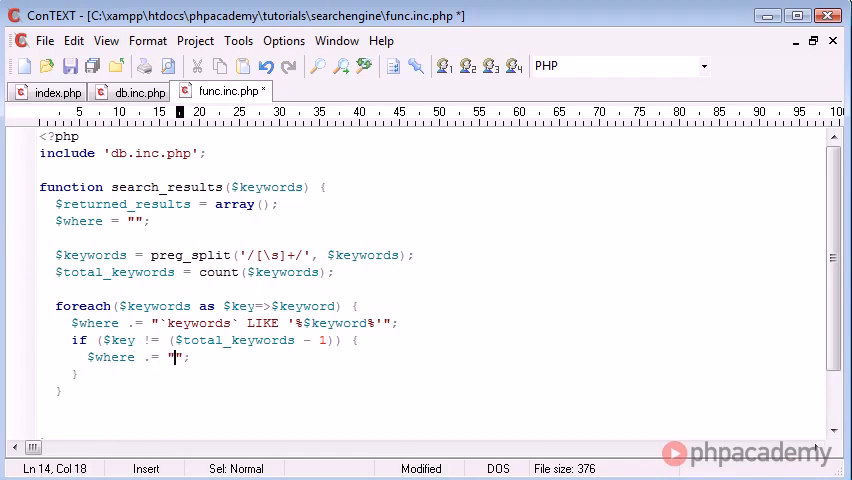
type("AND")
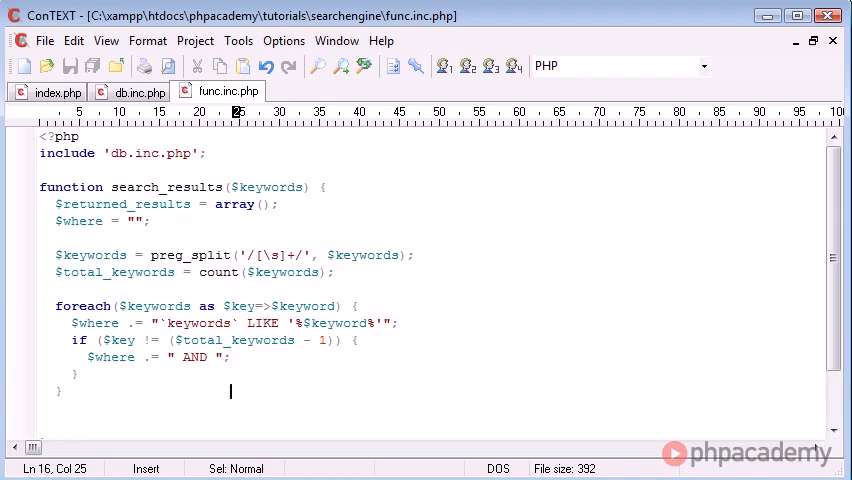
type("echo")
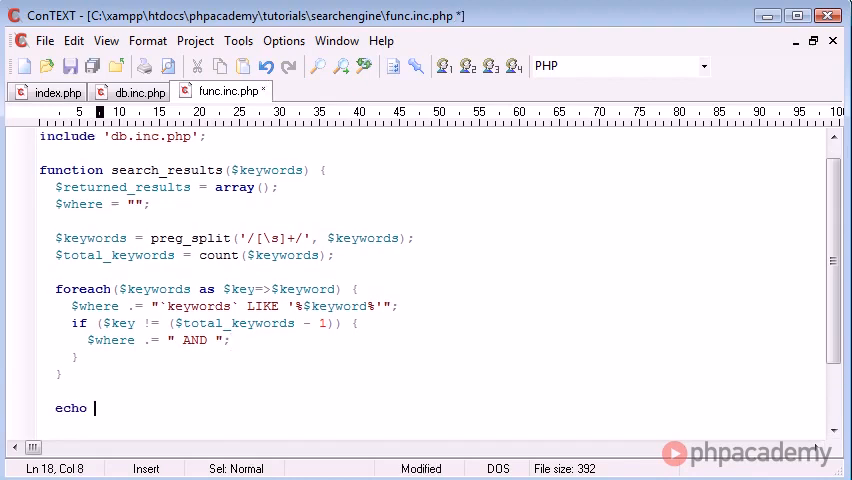
type("$where;")
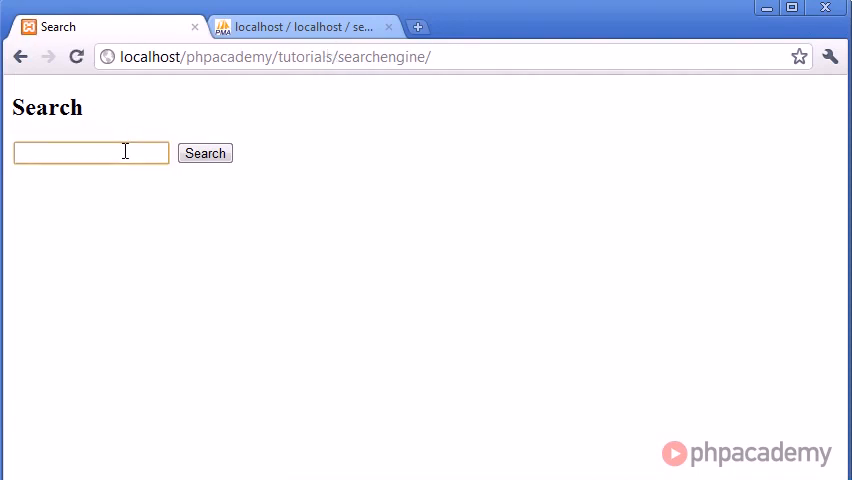
Step: Search 'flash pro' and confirm two LIKE conditions joined by AND are echoed
left_click(204, 153)
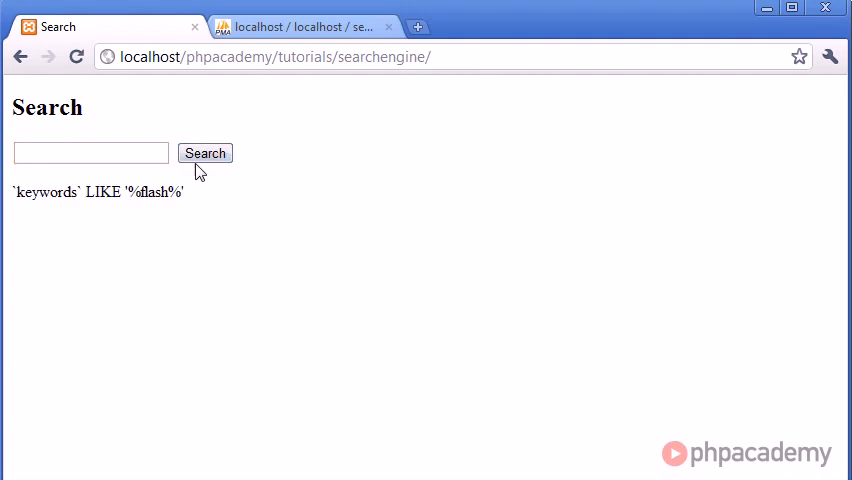
mouse_move(143, 193)
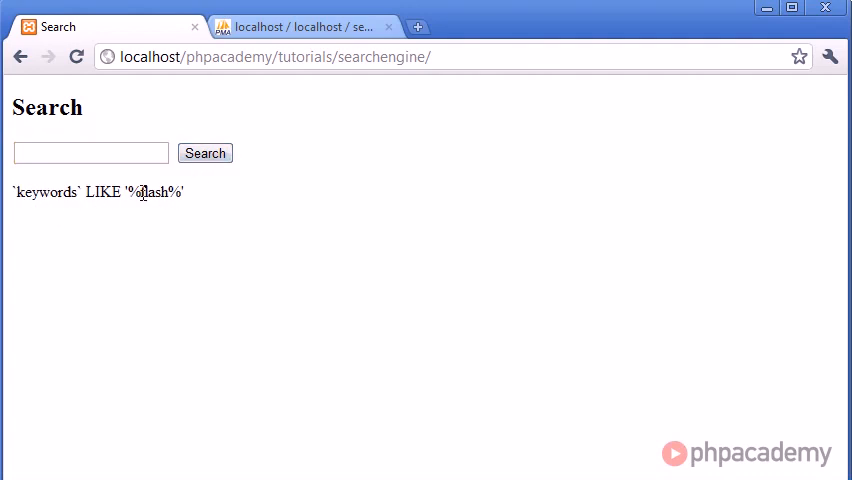
left_click(90, 152)
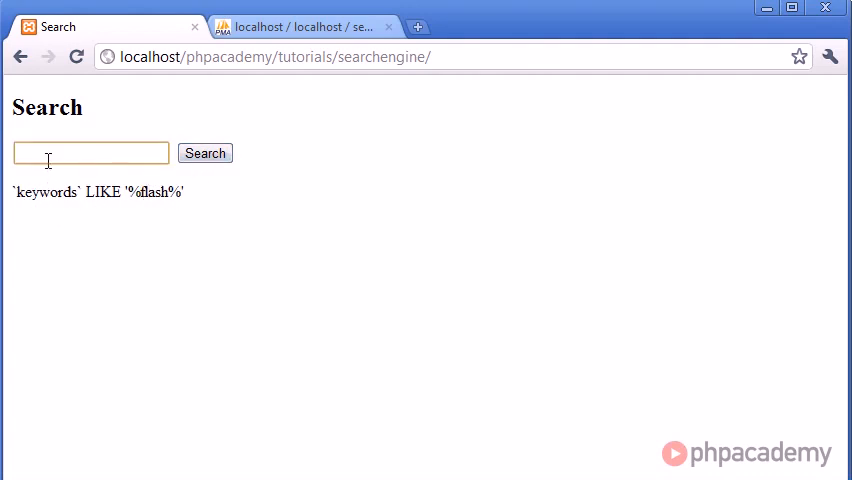
mouse_move(118, 181)
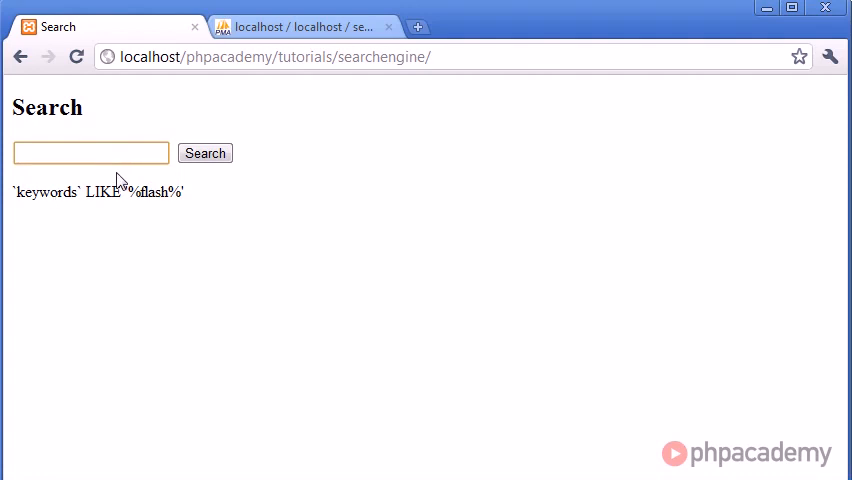
type("flash pro")
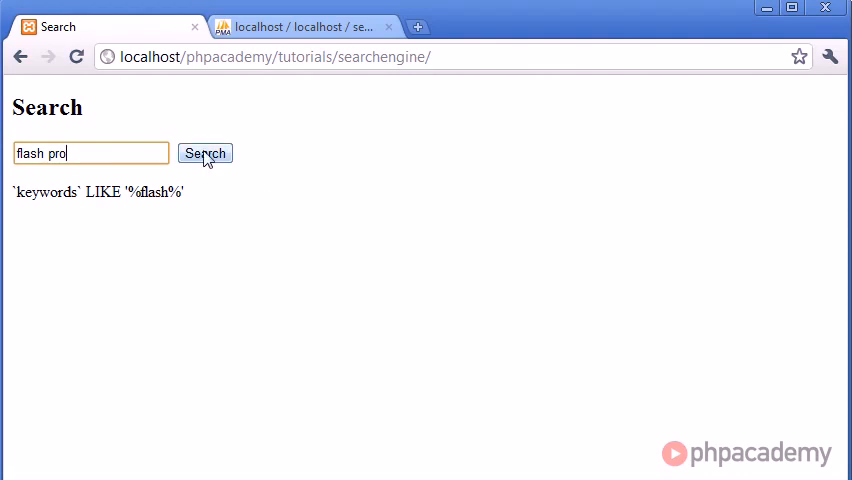
left_click(204, 153)
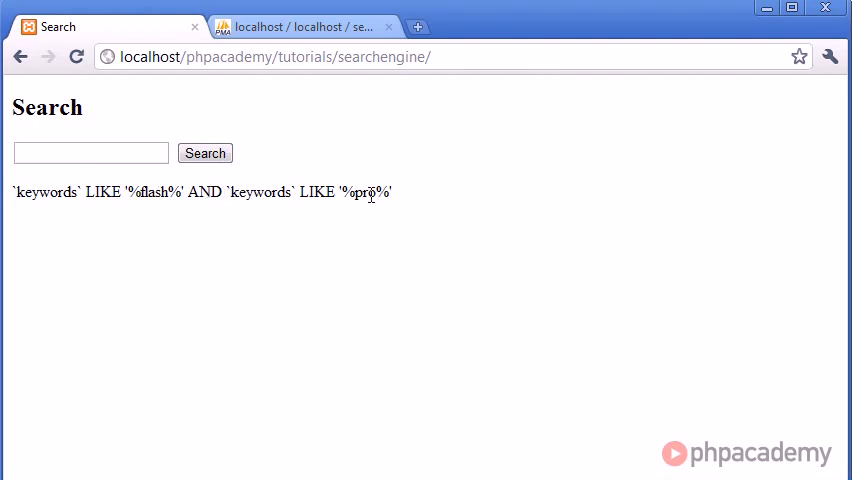
left_click(90, 152)
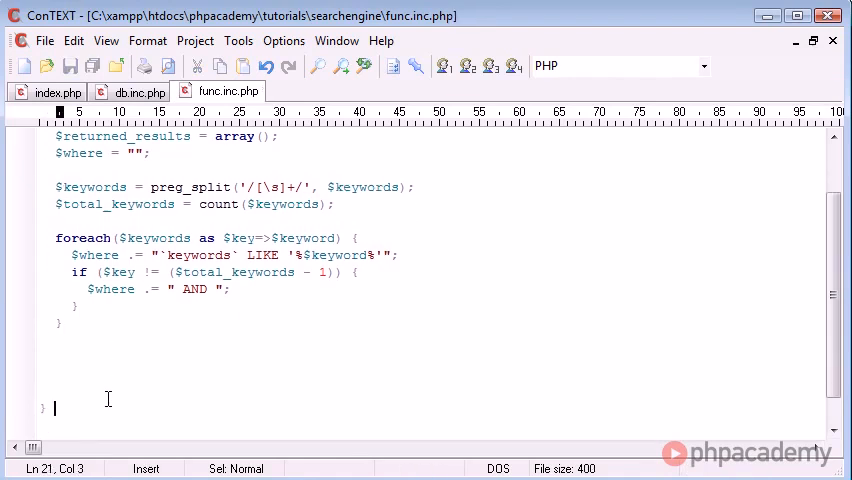
Step: Begin $results = "SELECT `title`, `description`, `url` FROM `articles`" after the loop
left_click(56, 358)
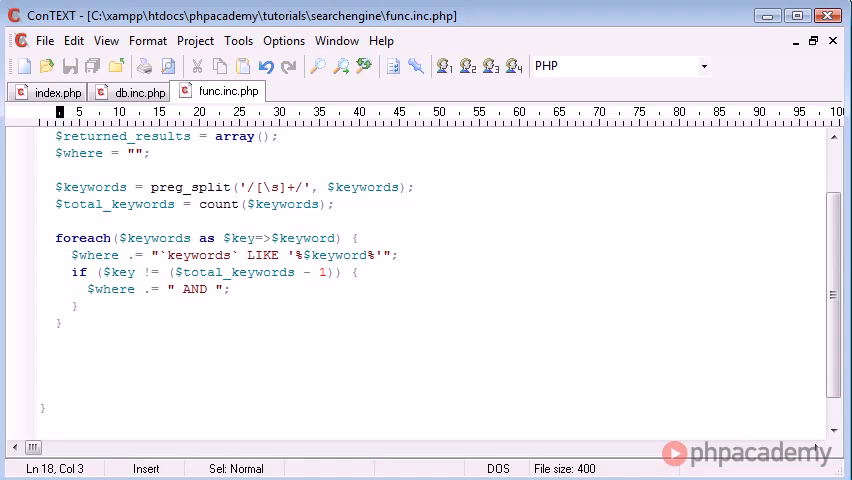
type("$results")
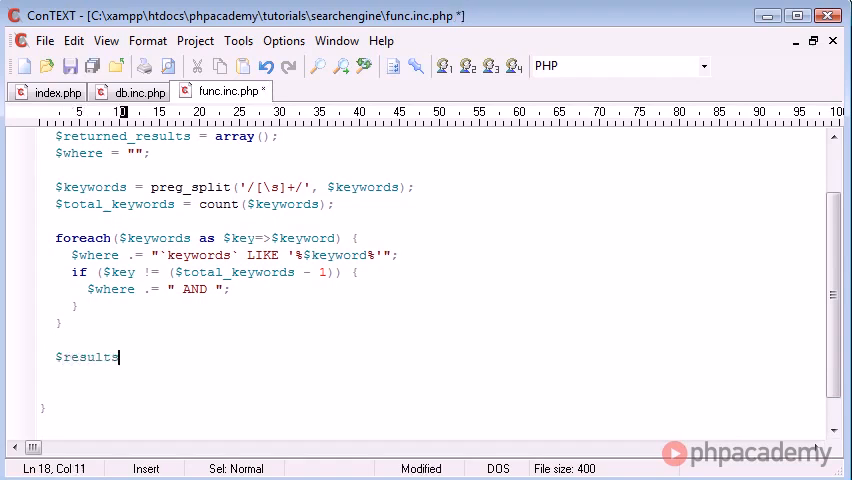
type("= \"\";")
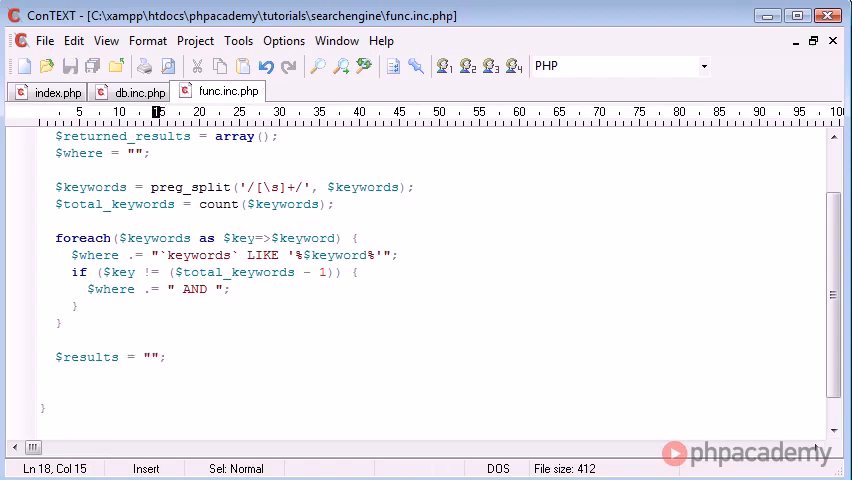
type("SELECT `")
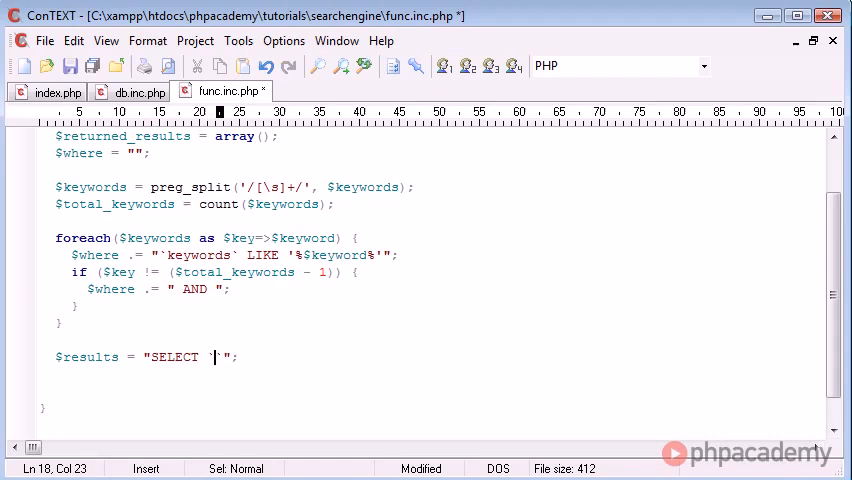
type("title`, `description")
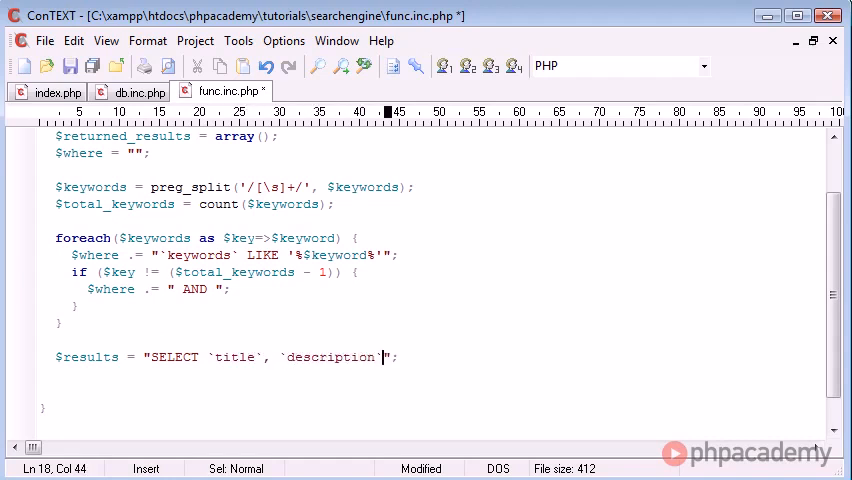
type(", `url`")
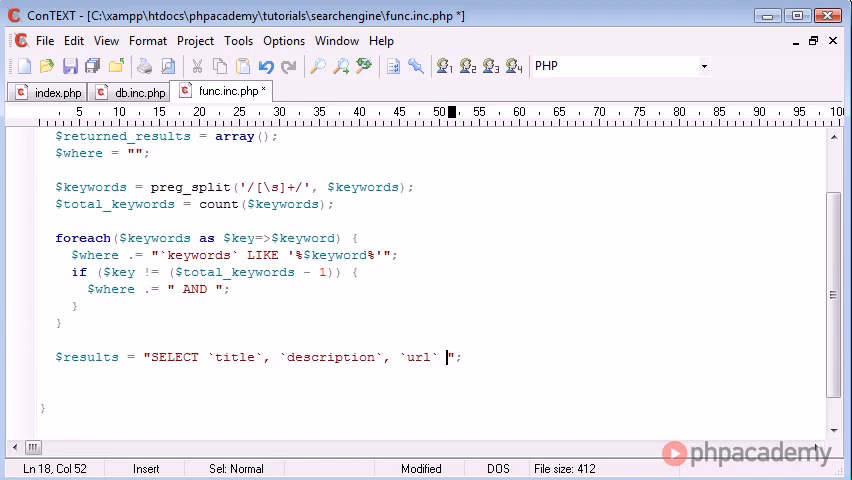
type("FROM `arti`")
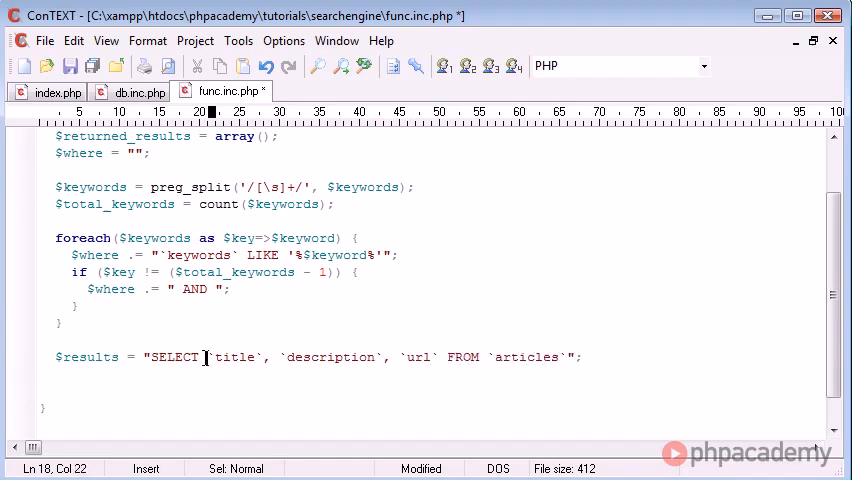
Step: Verify the articles table in the database admin, then add a WHERE clause using $where
left_click(448, 357)
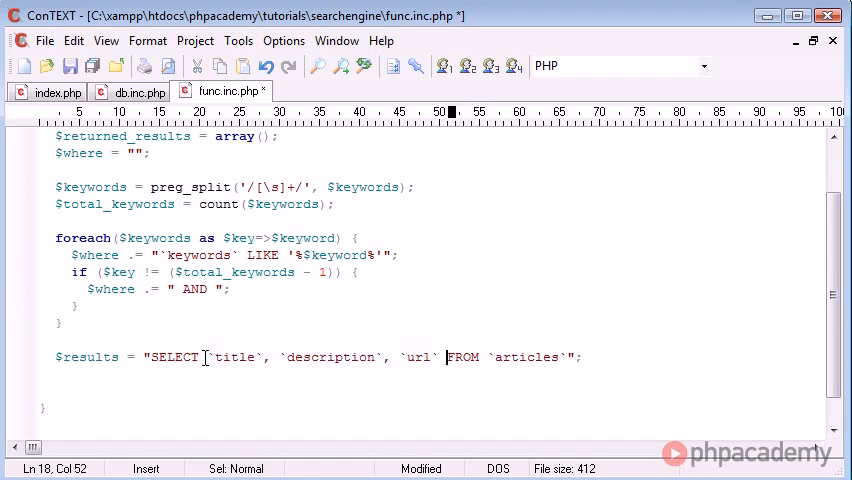
double_click(526, 357)
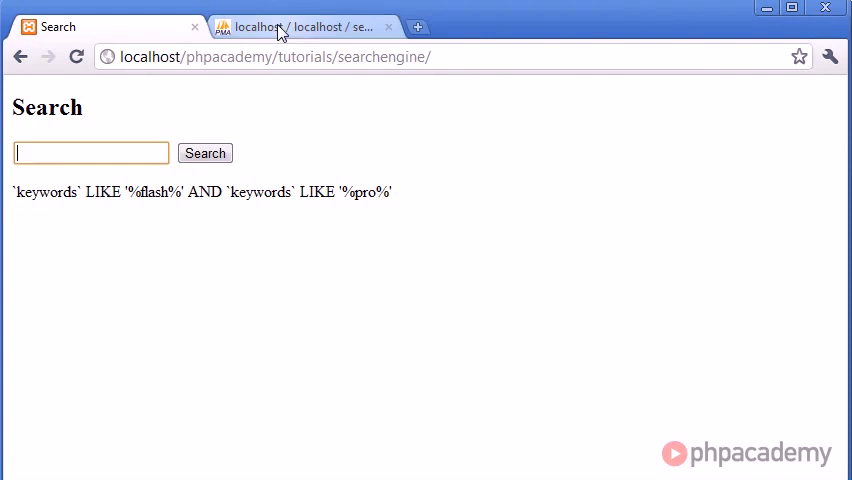
left_click(310, 26)
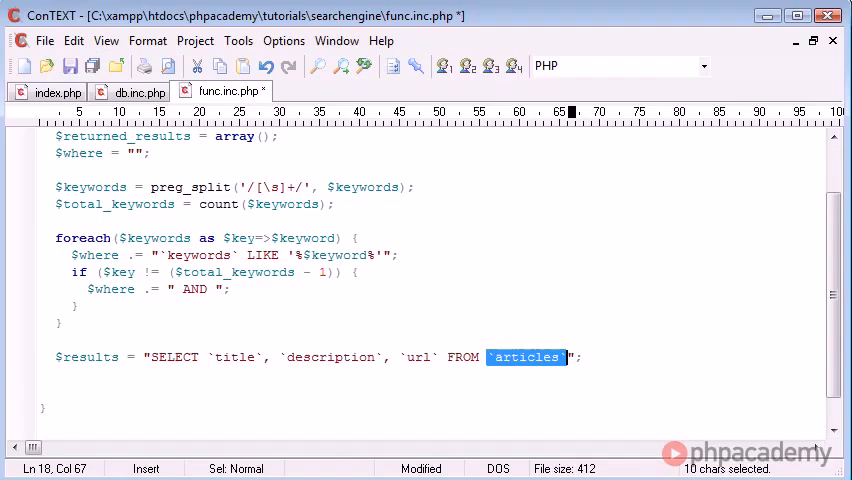
type("WHERE")
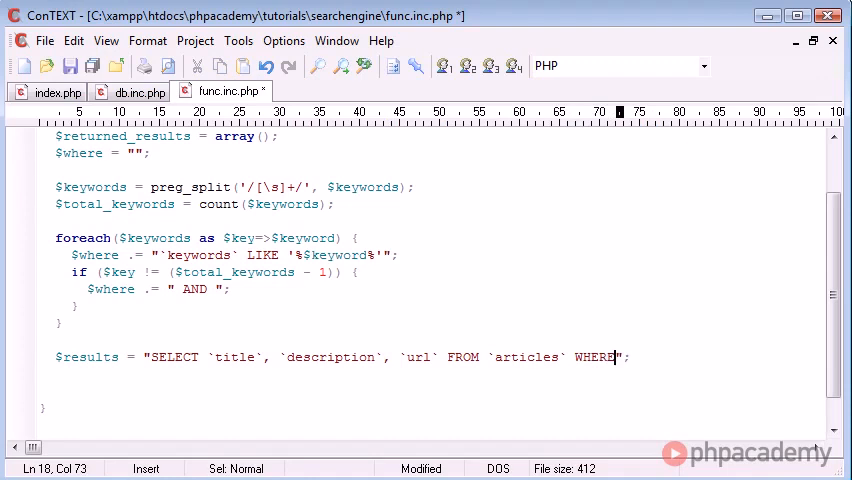
type("``")
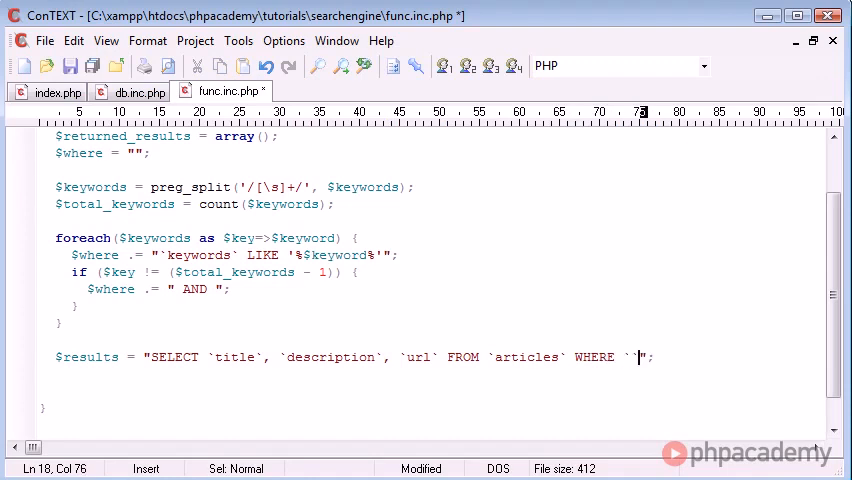
type("something")
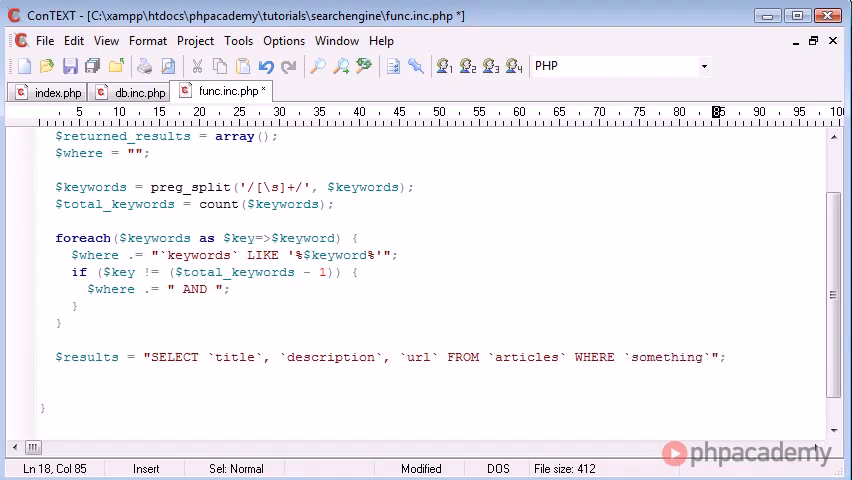
type("='sq'")
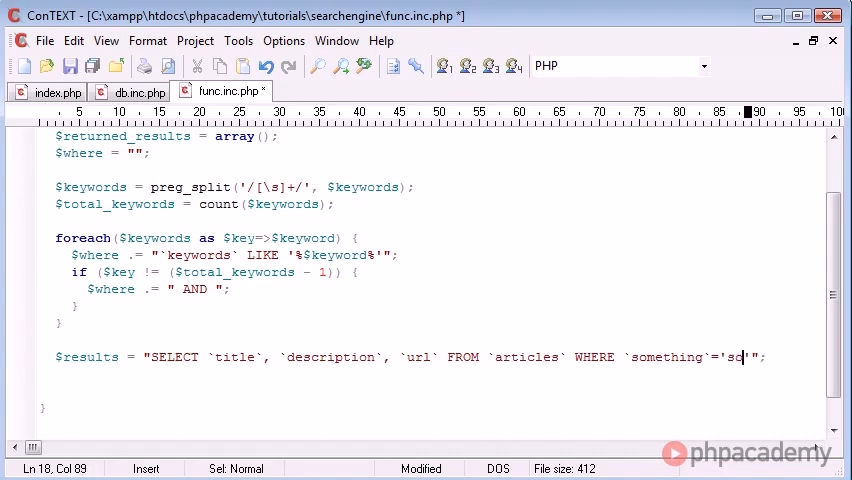
key("BackSpace")
type("$where")
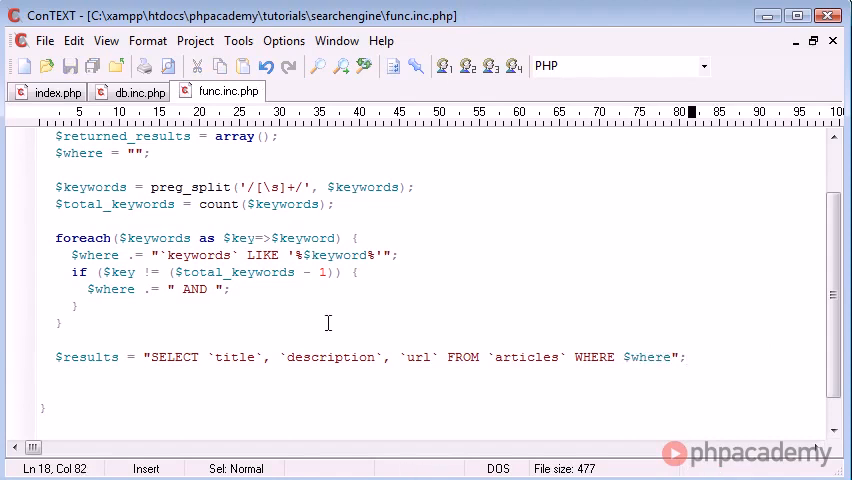
mouse_move(157, 374)
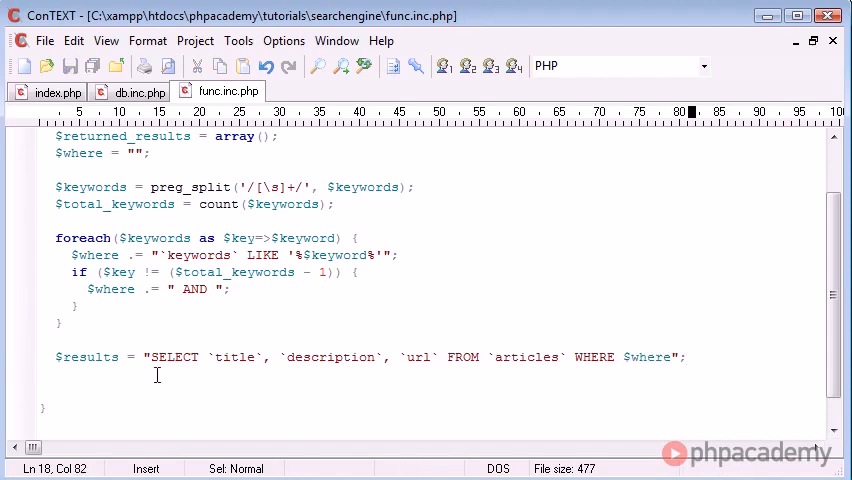
Step: Add echo $results; below the query to print it
type("echo $")
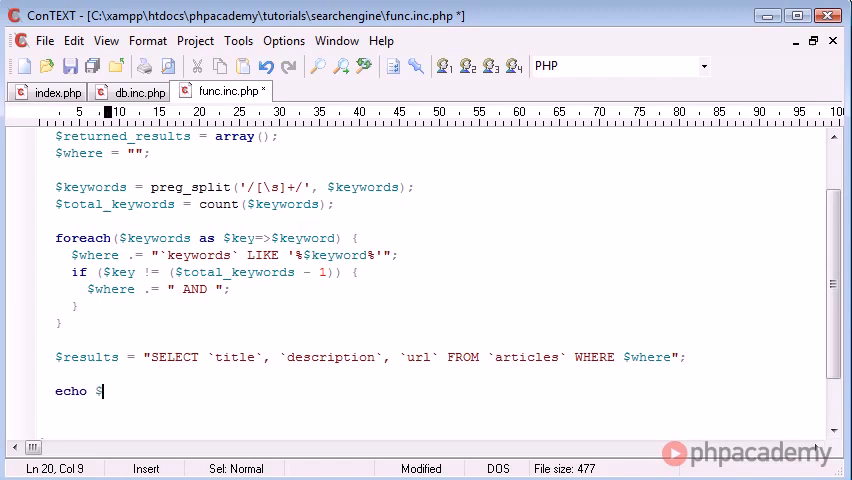
type("results;")
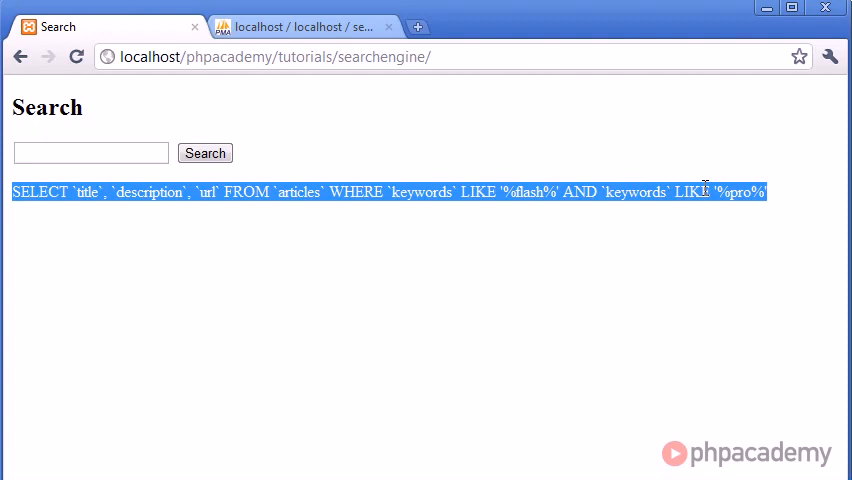
mouse_move(673, 246)
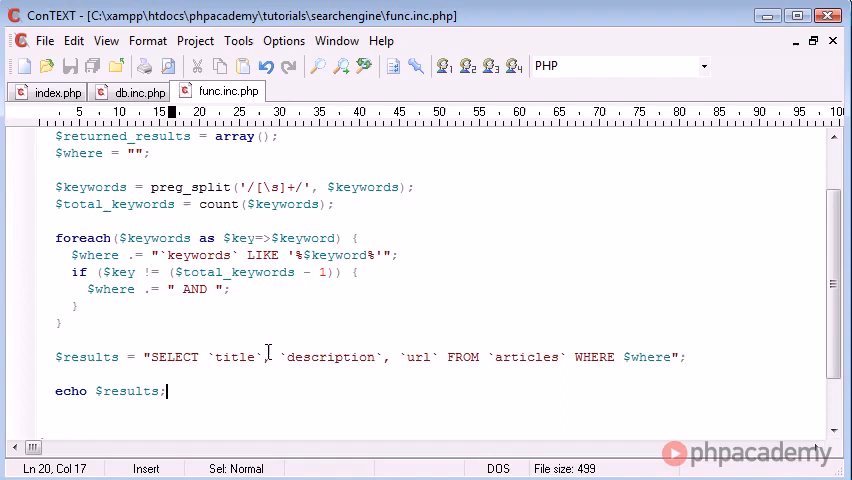
Step: Replace `description` with LEFT(`description`, 70) as `description` in the SELECT
left_click_drag(280, 356, 680, 356)
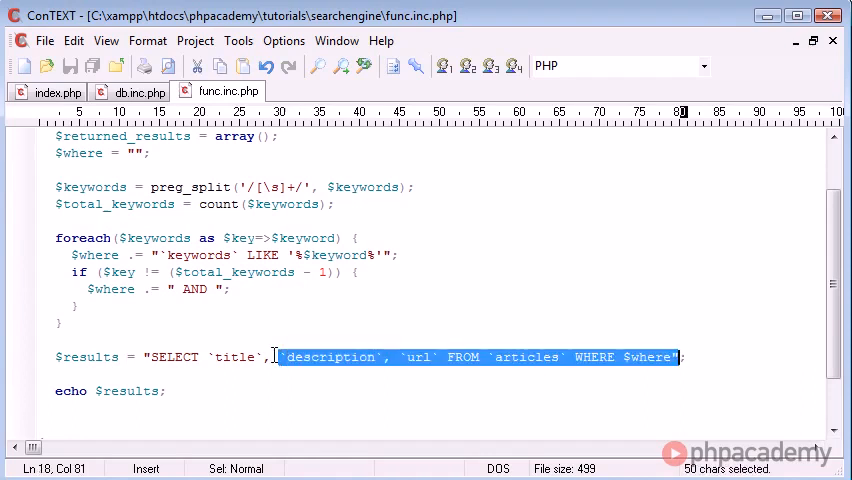
left_click(272, 357)
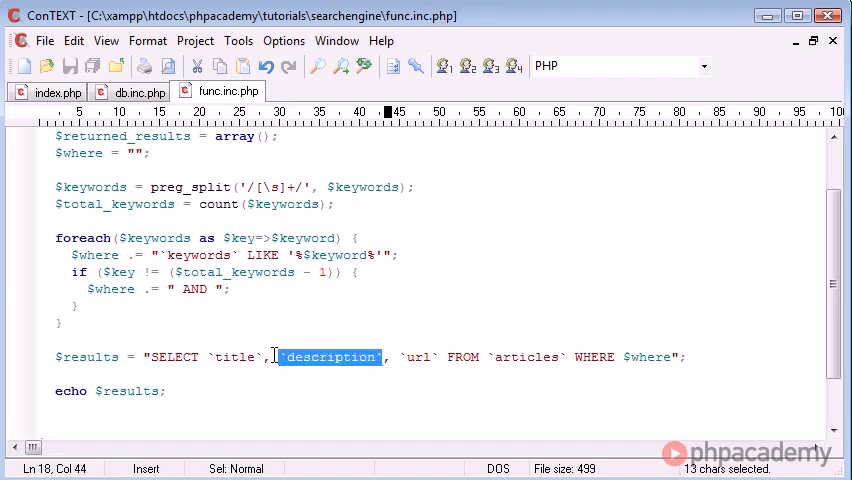
type("LEFT(")
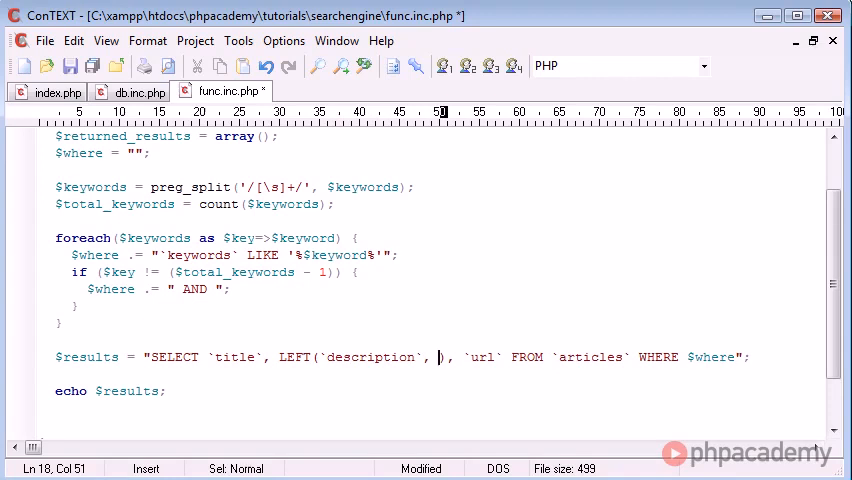
type("70) as `description")
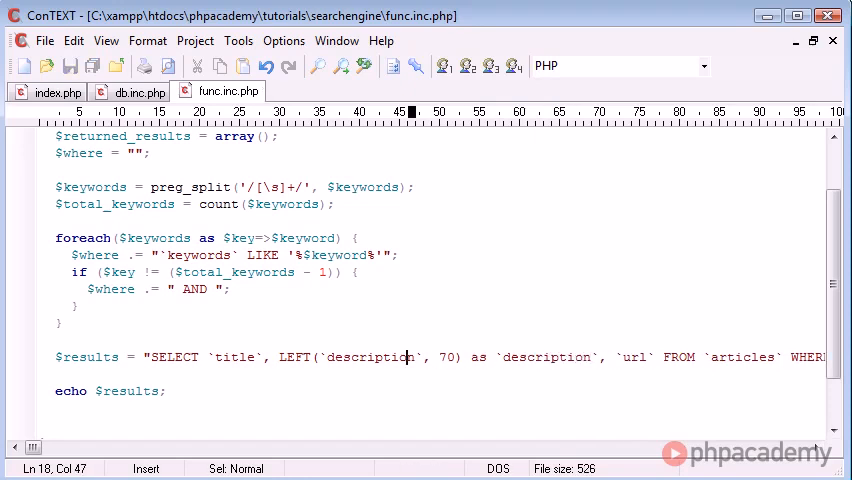
left_click(322, 357)
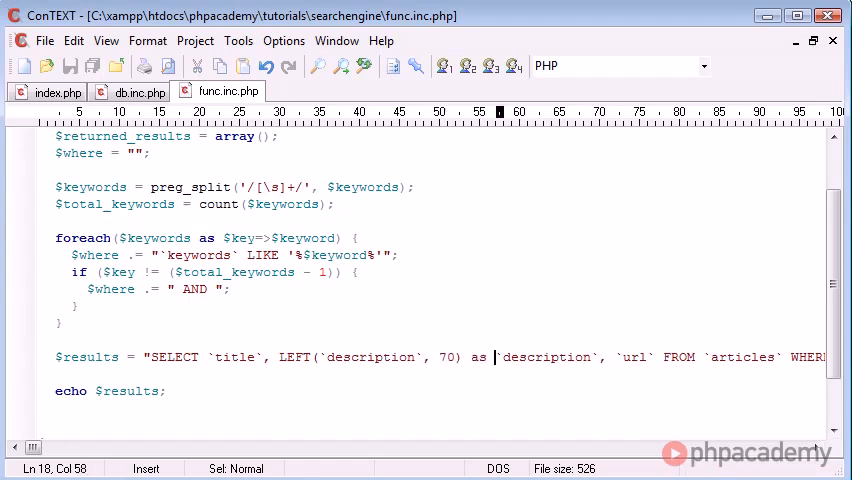
left_click(590, 357)
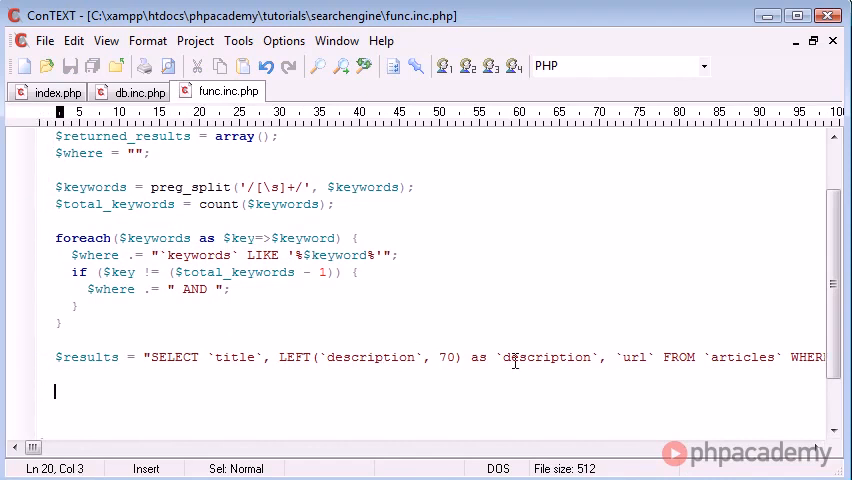
mouse_move(410, 357)
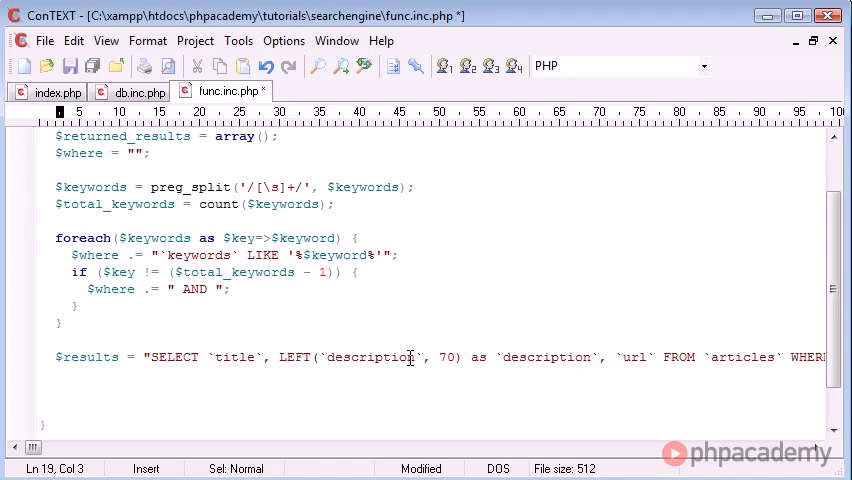
Step: Type $results_num = ($results = mysql_query($results)) ? : ; below the query
type("$results_r")
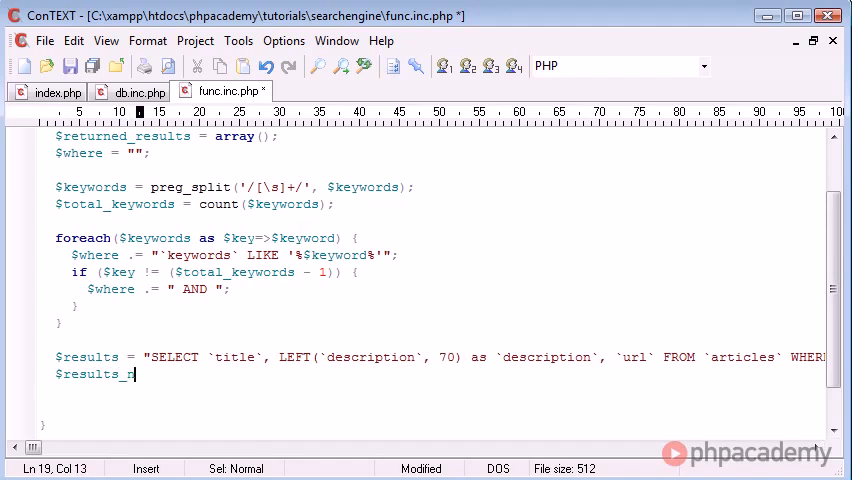
type("num =")
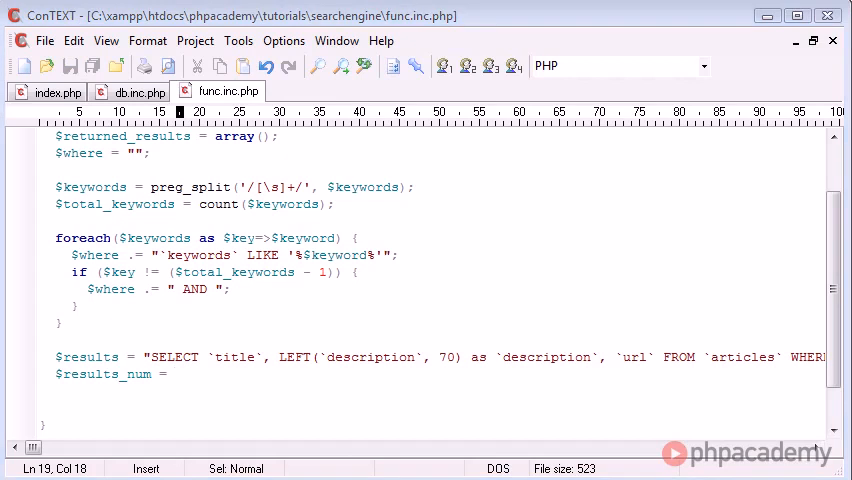
type("()")
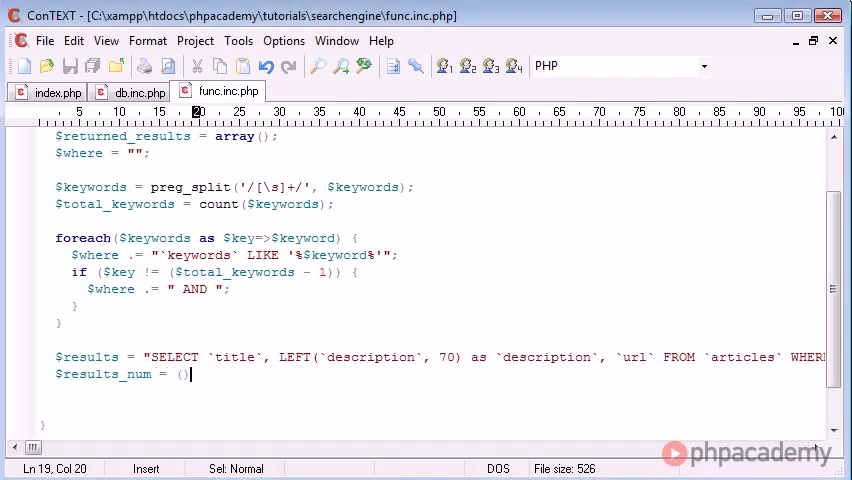
type("?")
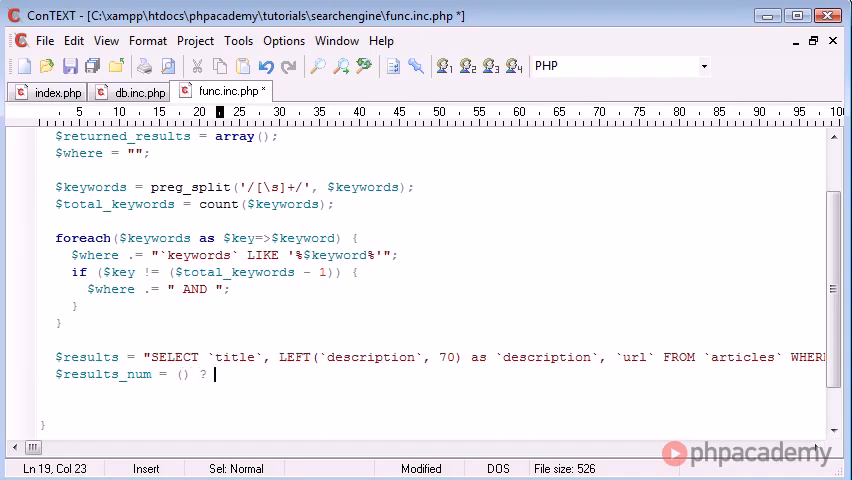
type(": ;")
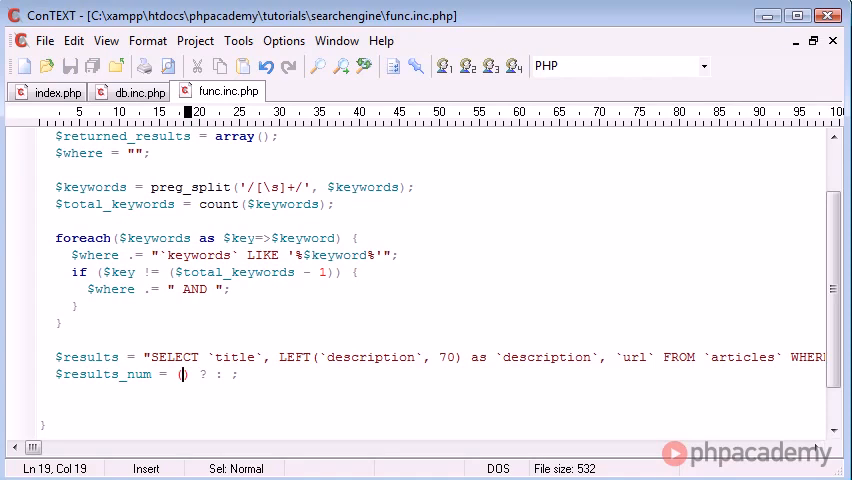
type("$results = mys")
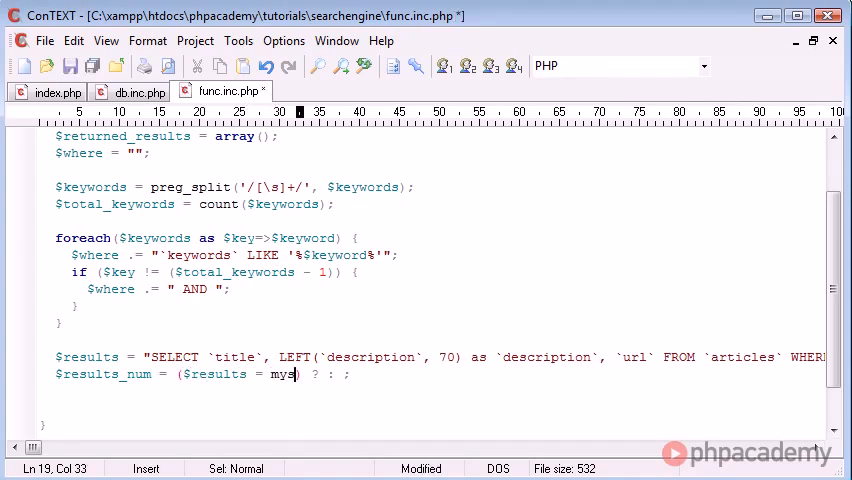
type("ql_query)")
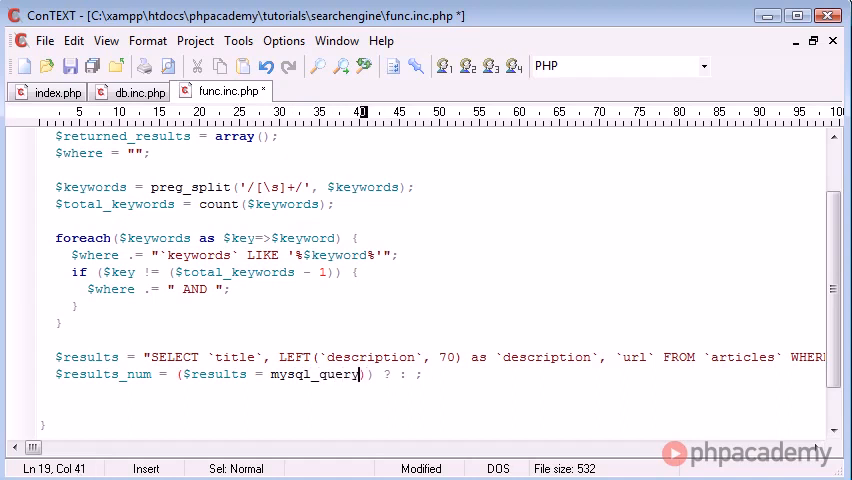
type("($results")
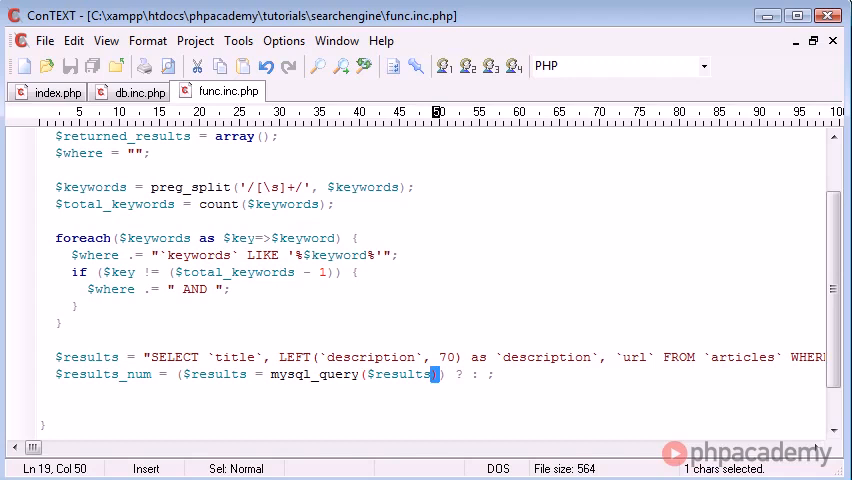
left_click_drag(437, 374, 229, 374)
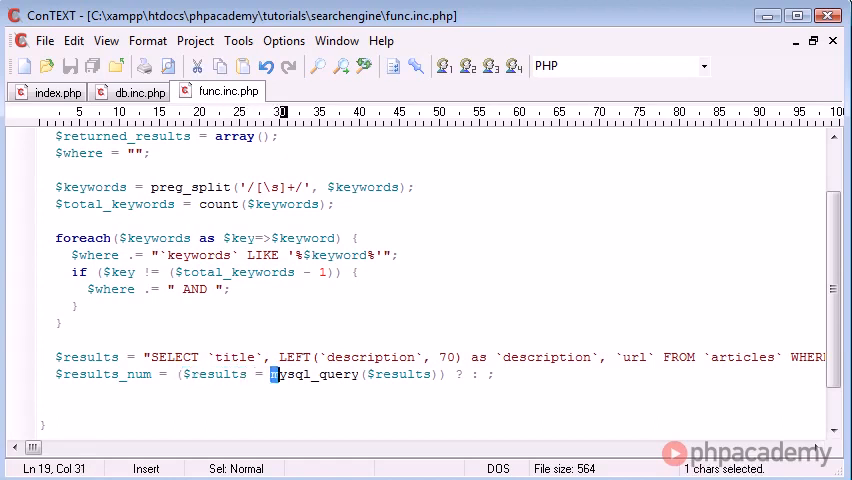
left_click_drag(268, 374, 428, 374)
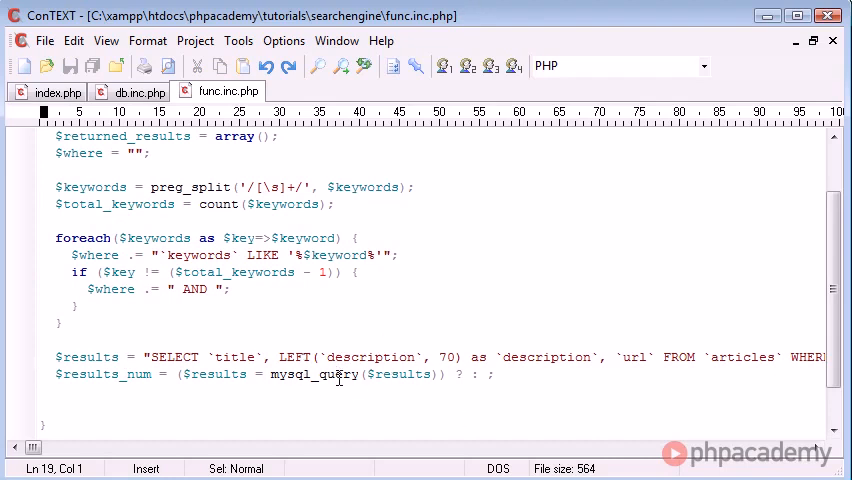
mouse_move(430, 378)
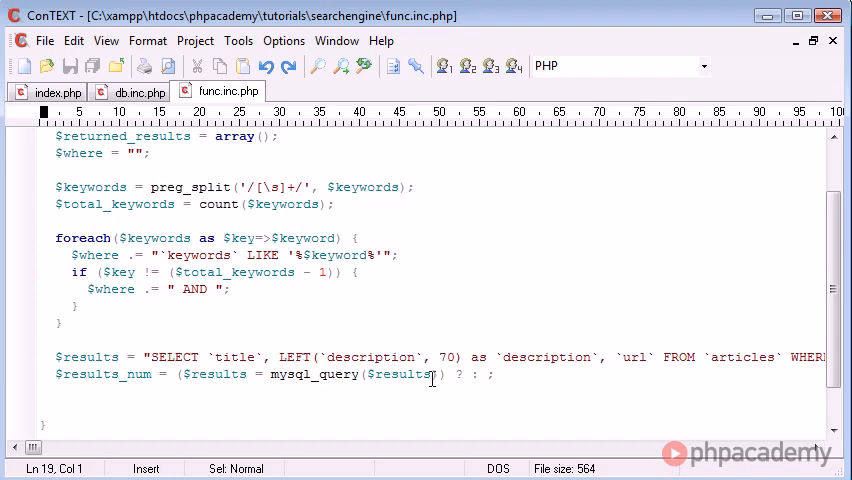